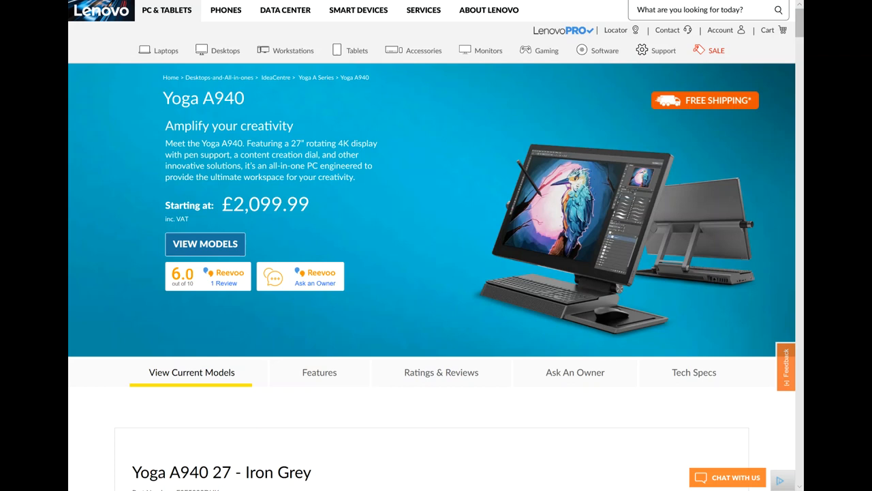
- Open Display & sound > Video output and expand the Resolution dropdown listing 1080p and 720p
scroll(down, 3)
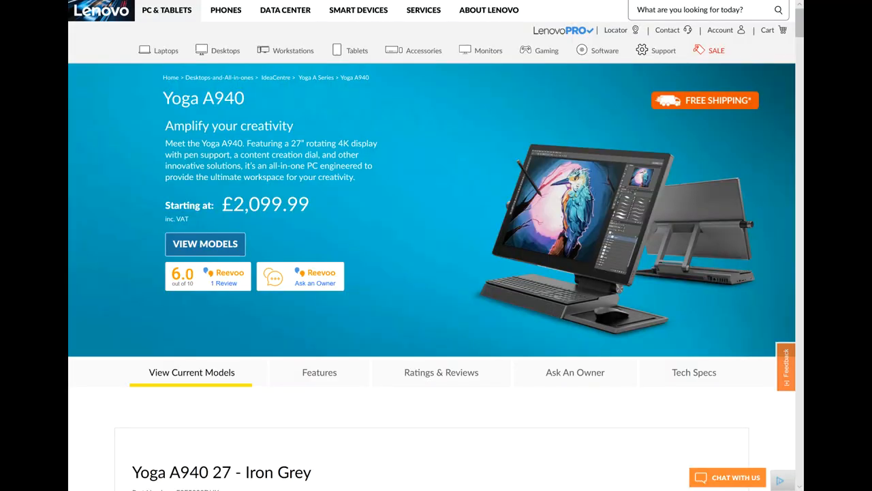
click(319, 372)
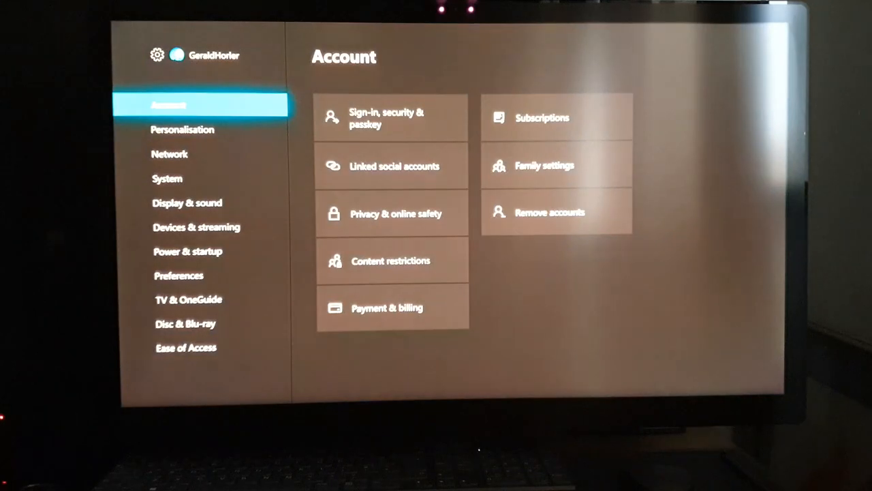
click(187, 202)
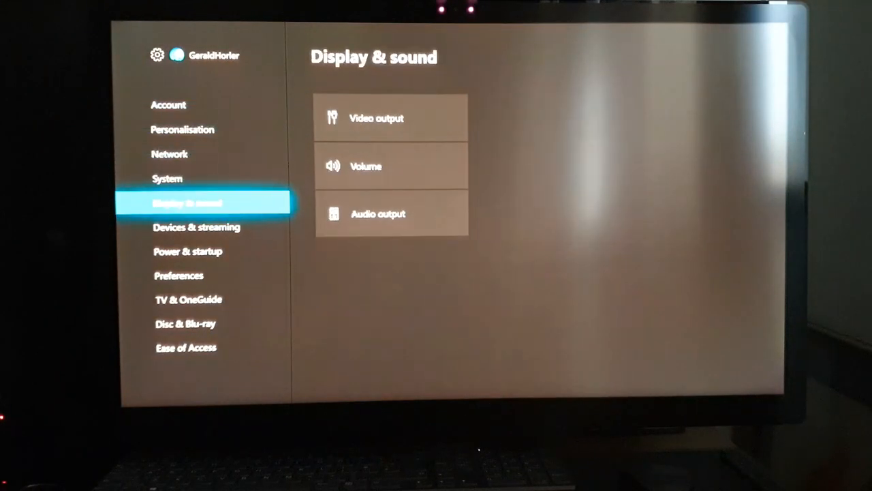
click(376, 118)
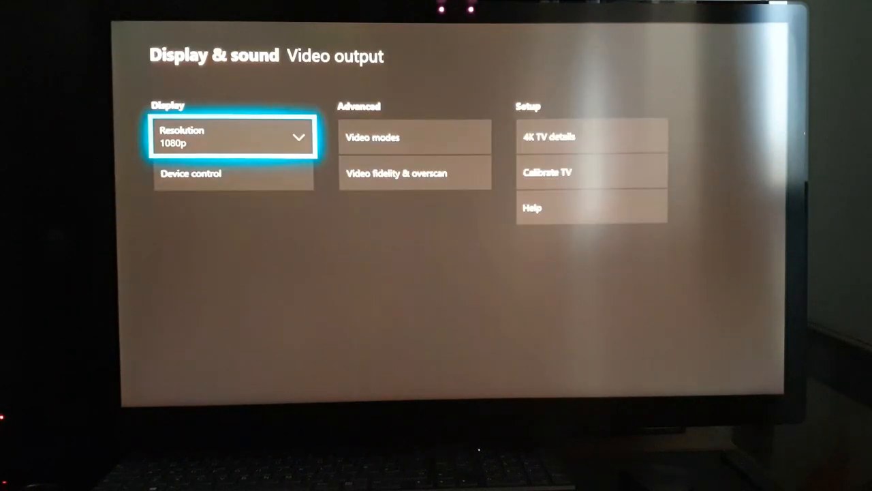
click(232, 136)
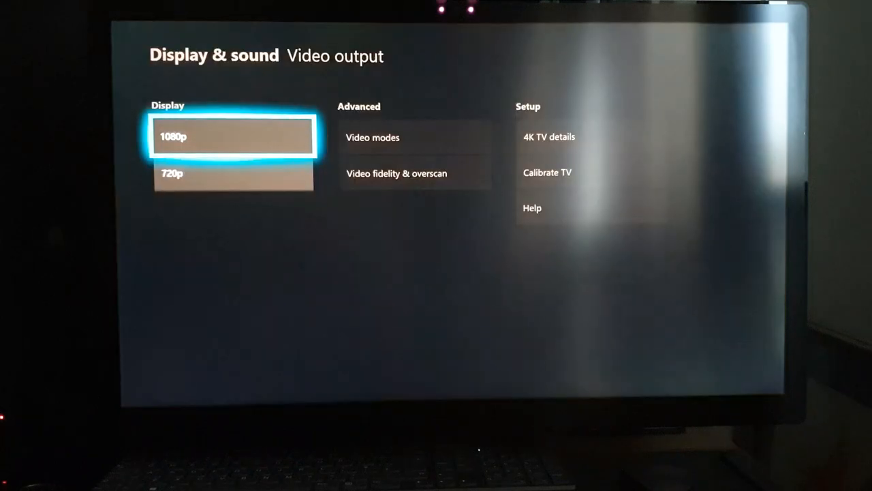